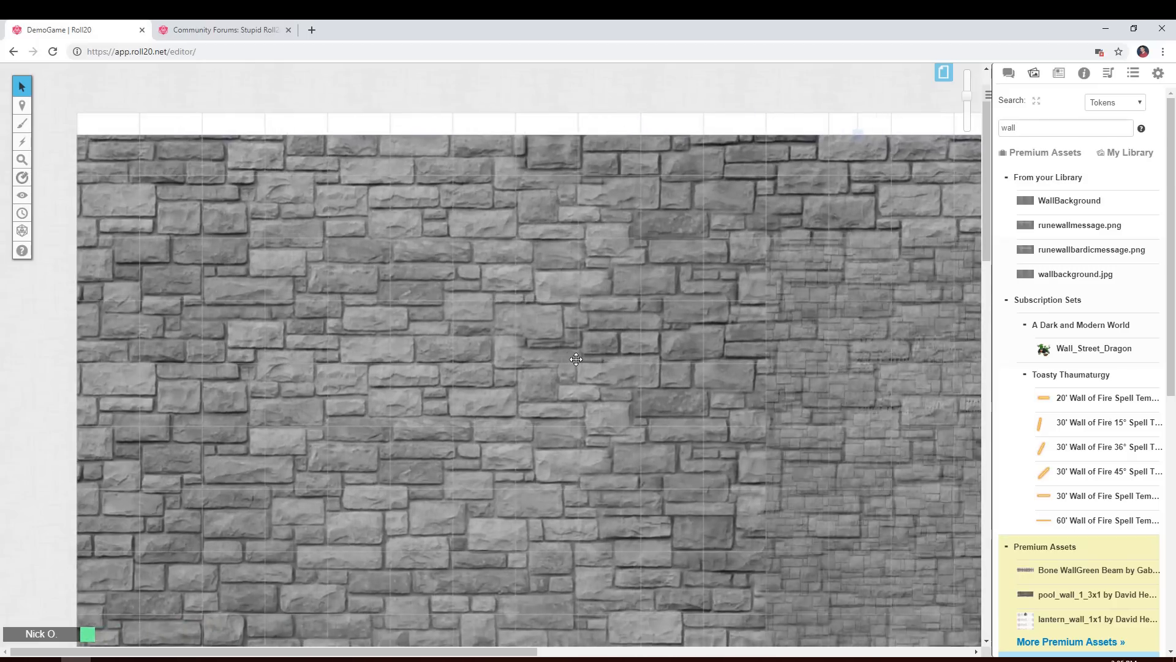
Step: Bring up the context menu on the stone wall background to arrange it on the map layer
{"action": "right_click", "coordinate": [575, 359]}
{"action": "type", "text": "lantern"}
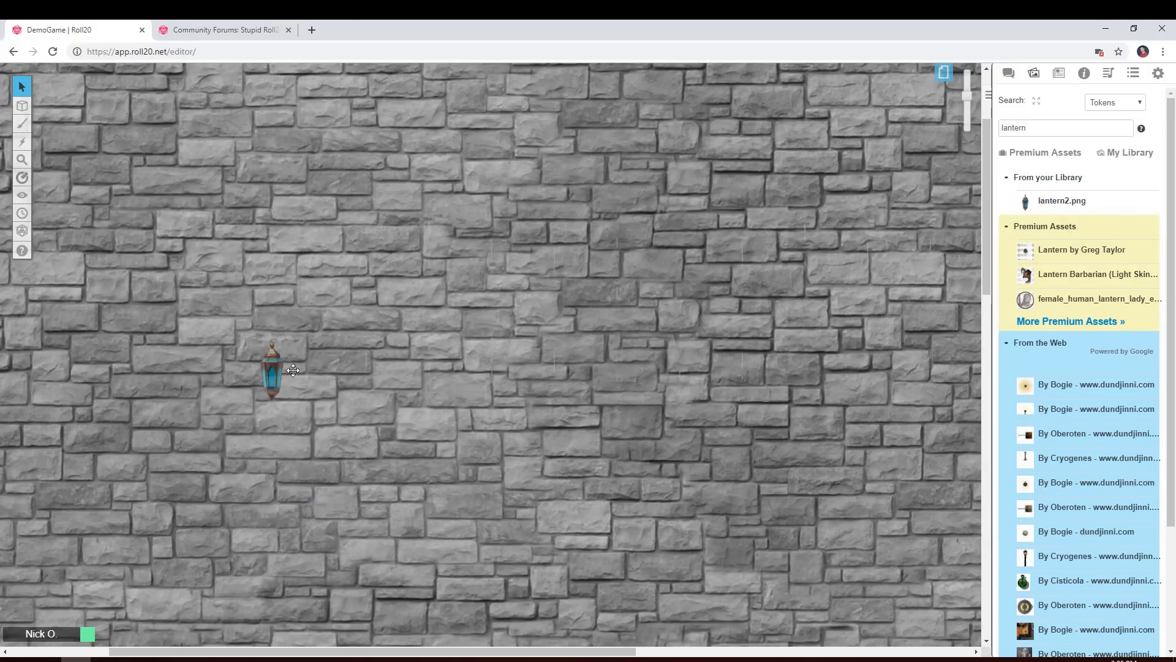
Step: Open the Edit Token settings for the lantern token on the wall
{"action": "double_click", "coordinate": [272, 371]}
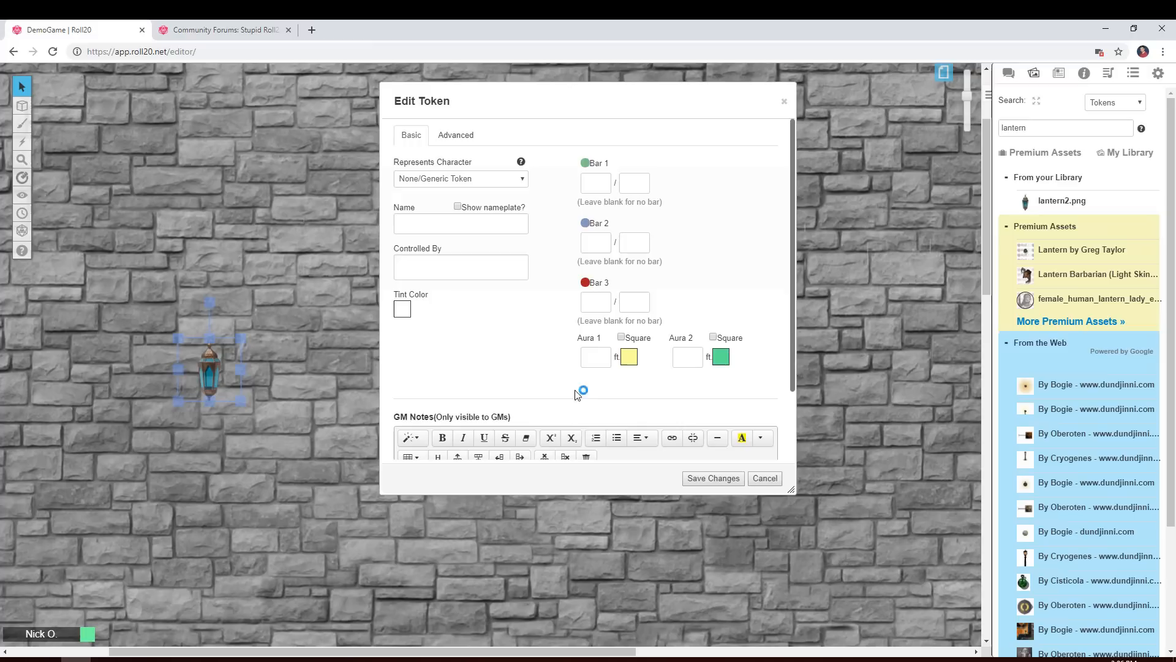
{"action": "left_click", "coordinate": [764, 478]}
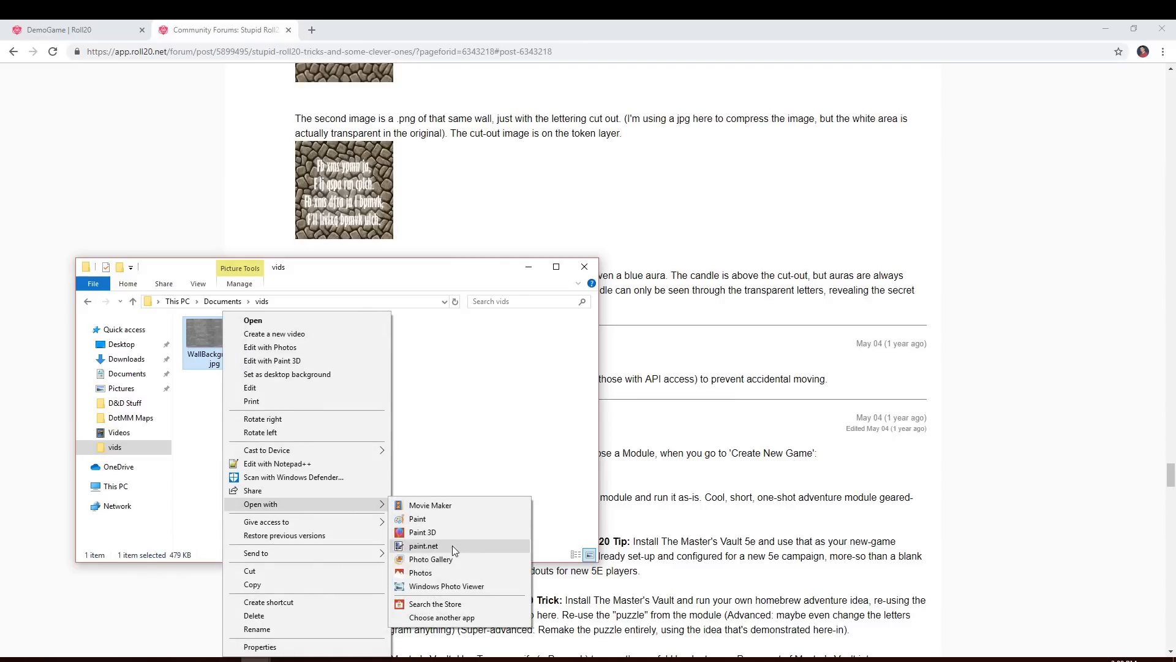
Step: Open the wall background JPG from the vids folder with paint.net
{"action": "left_click", "coordinate": [424, 545]}
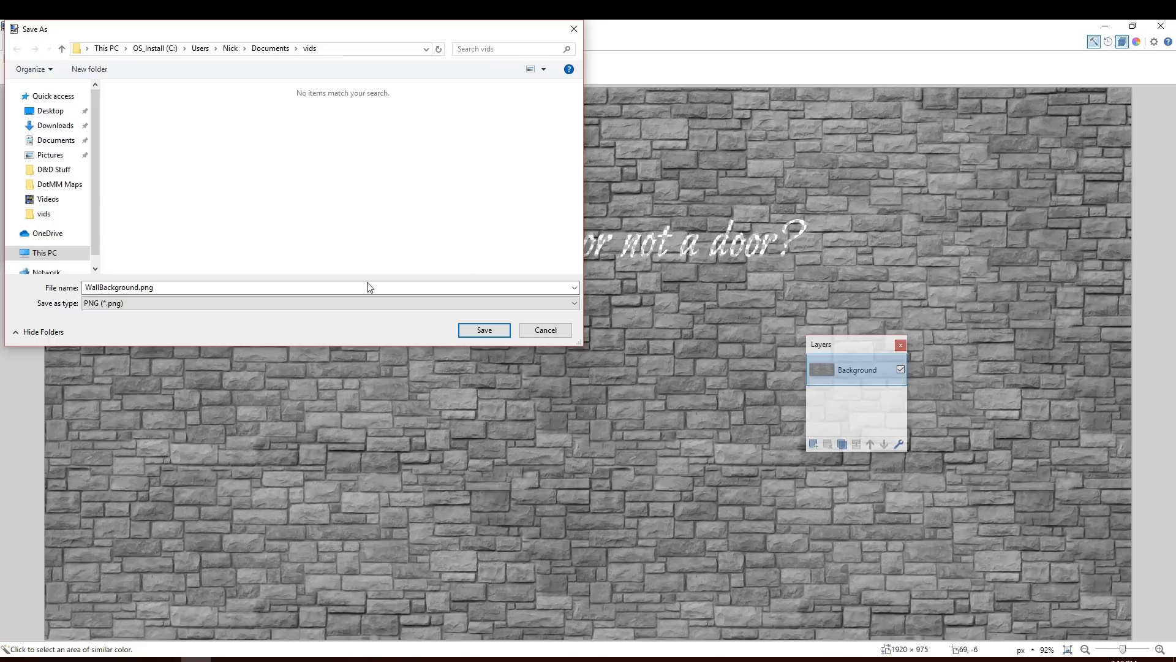
Step: Edit the file name field to save the image as WallMessage.png
{"action": "left_click", "coordinate": [483, 330]}
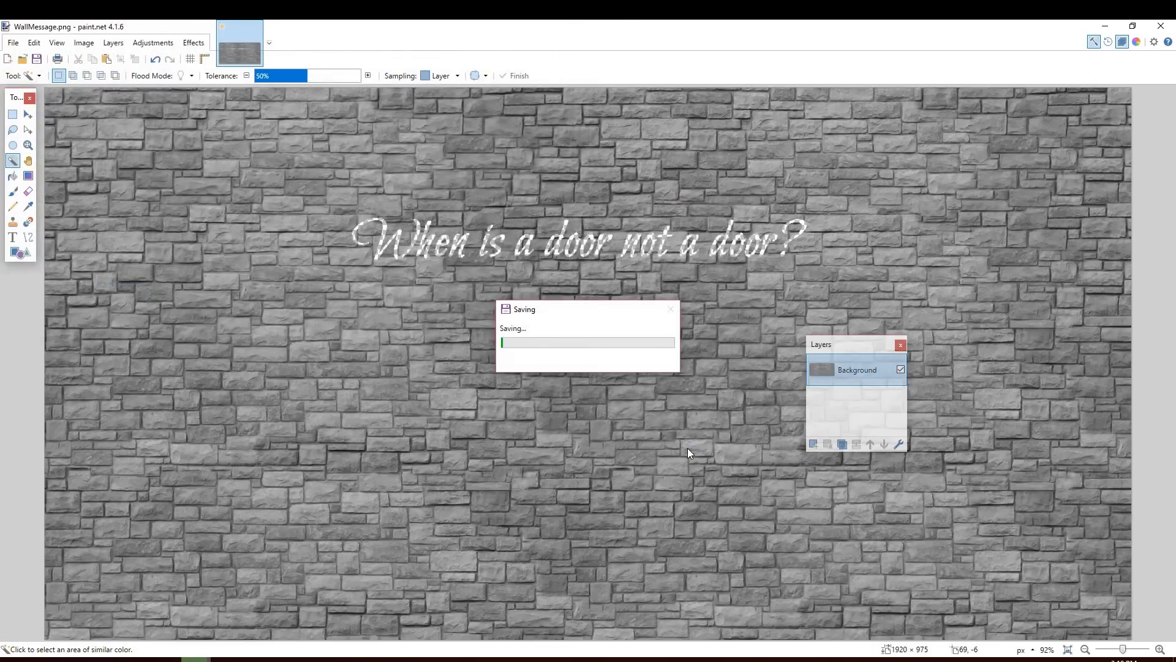